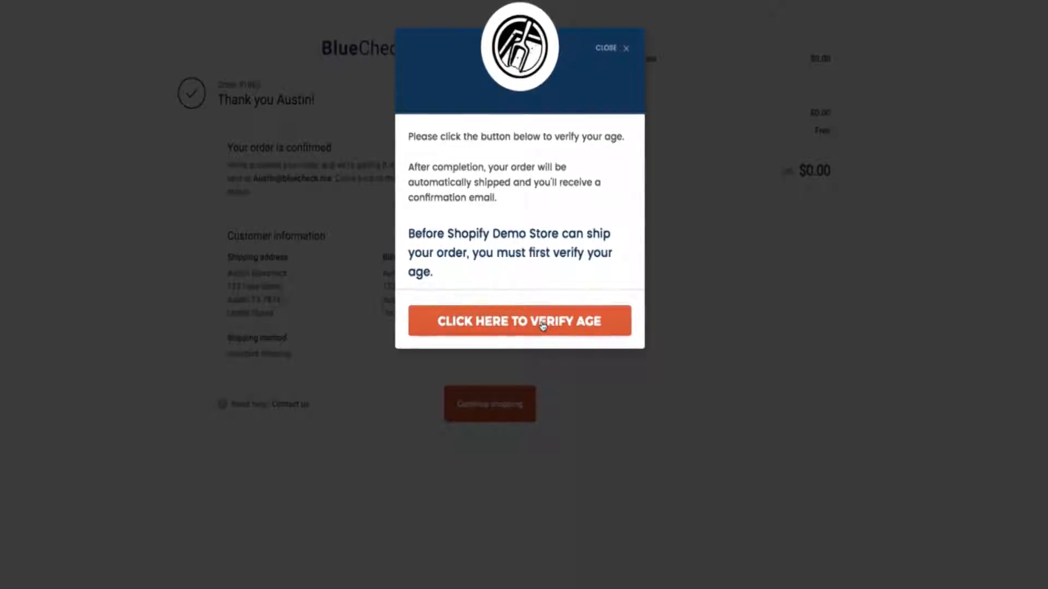
Launch age verification from the order popup and set the birth year to 1990
click(519, 321)
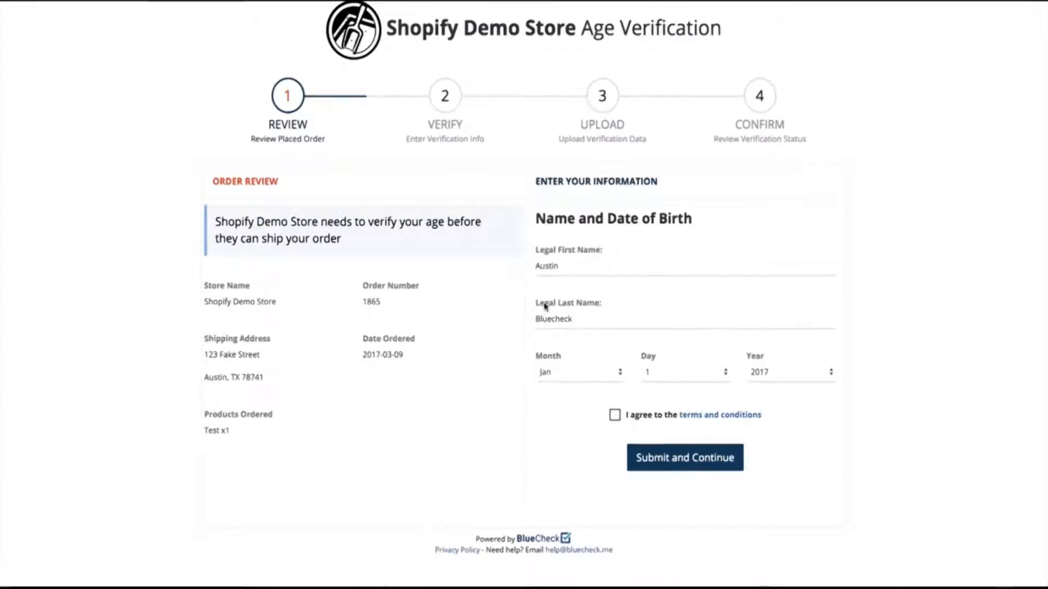
mouse_move(837, 381)
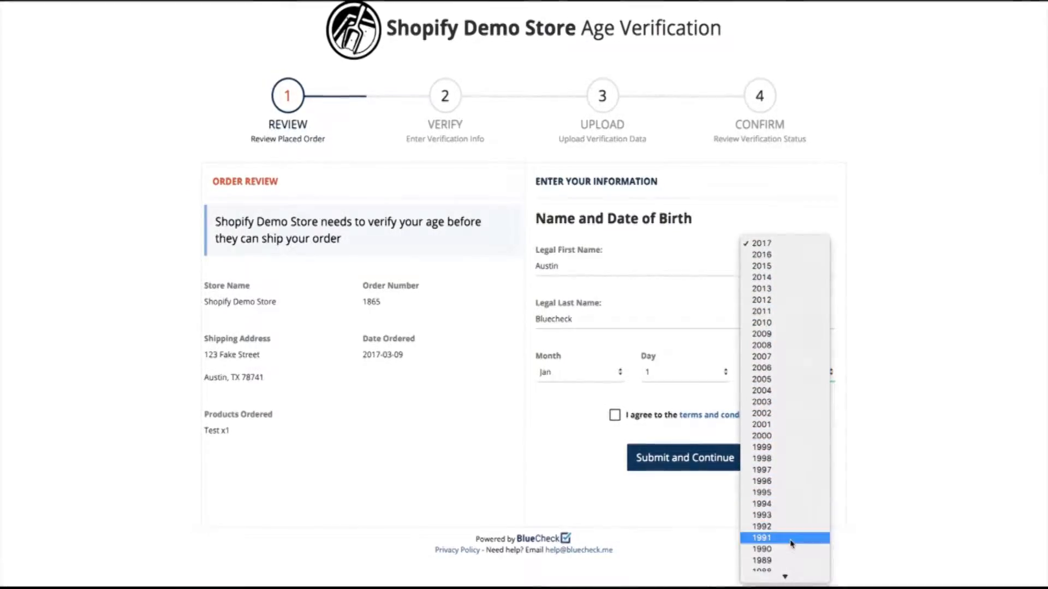
click(760, 548)
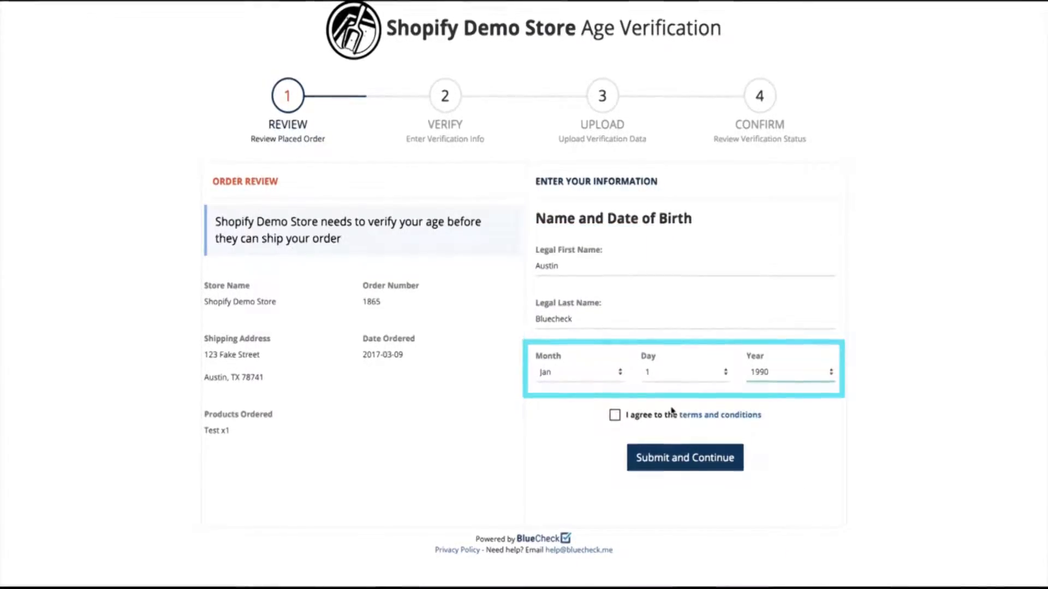
click(684, 458)
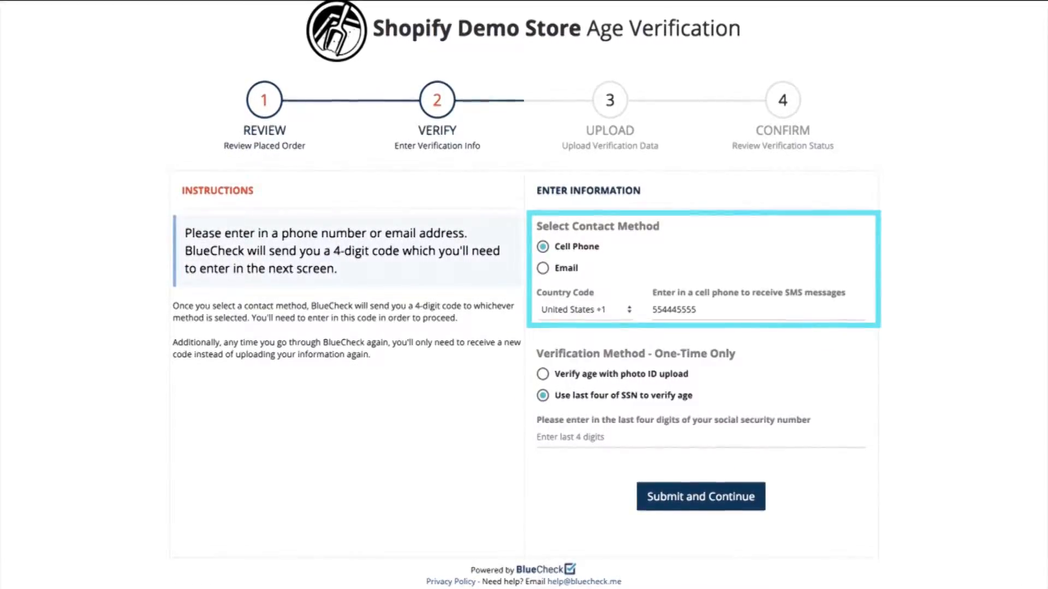
click(699, 437)
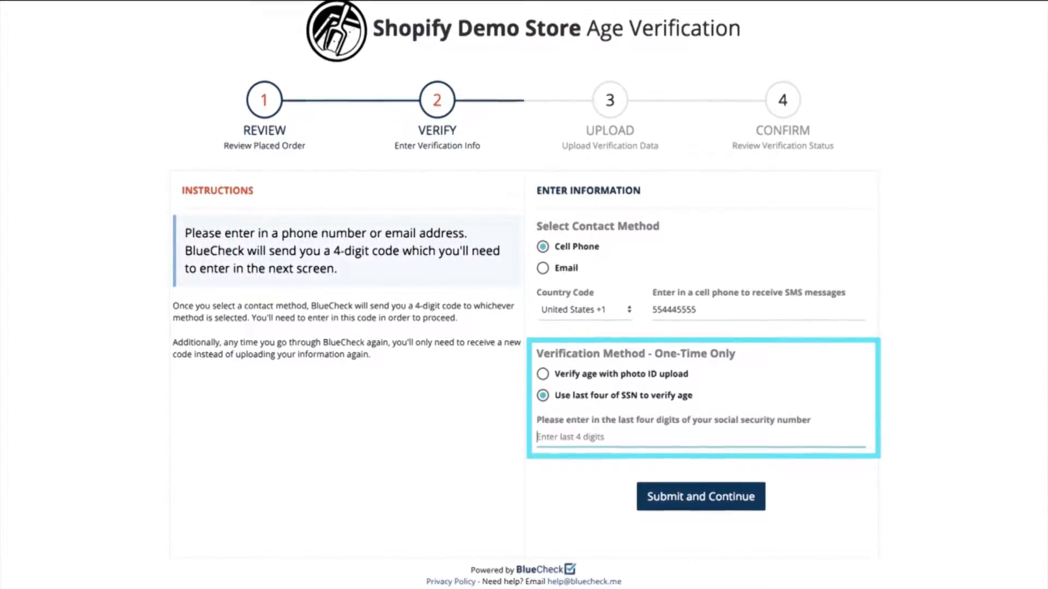
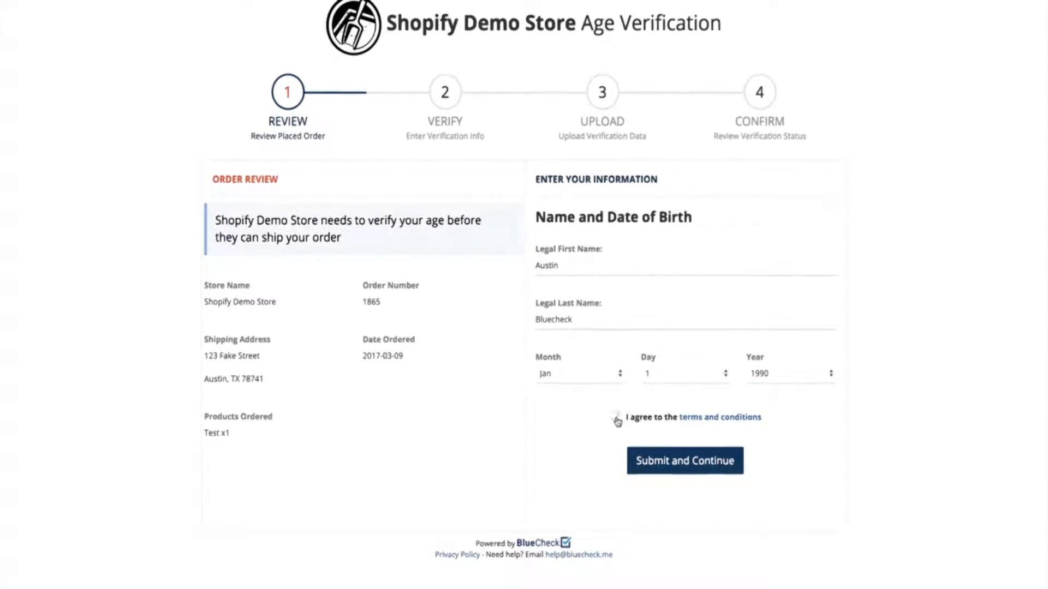
click(684, 460)
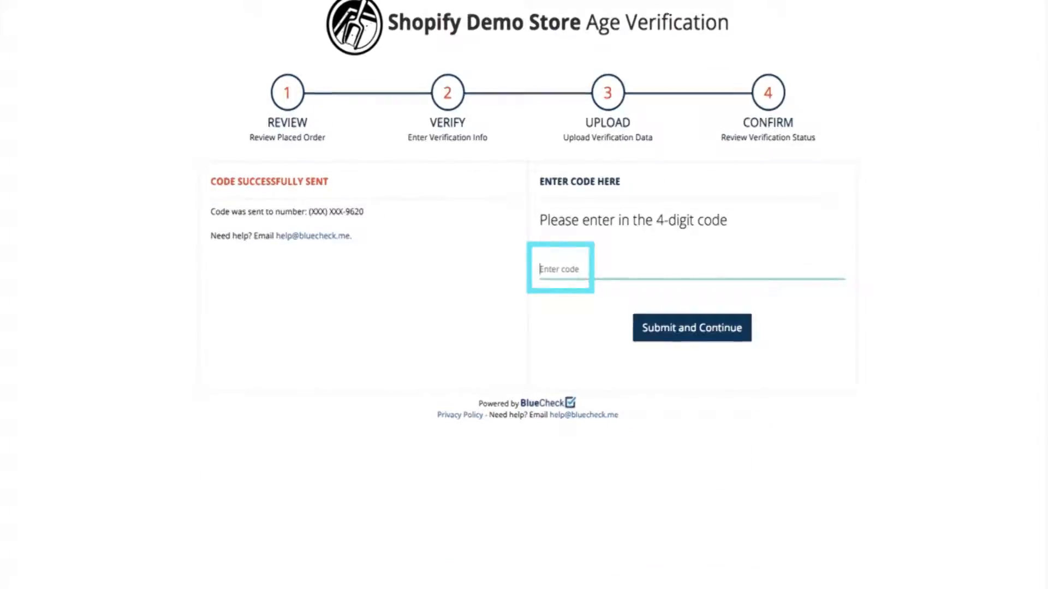
text(4)
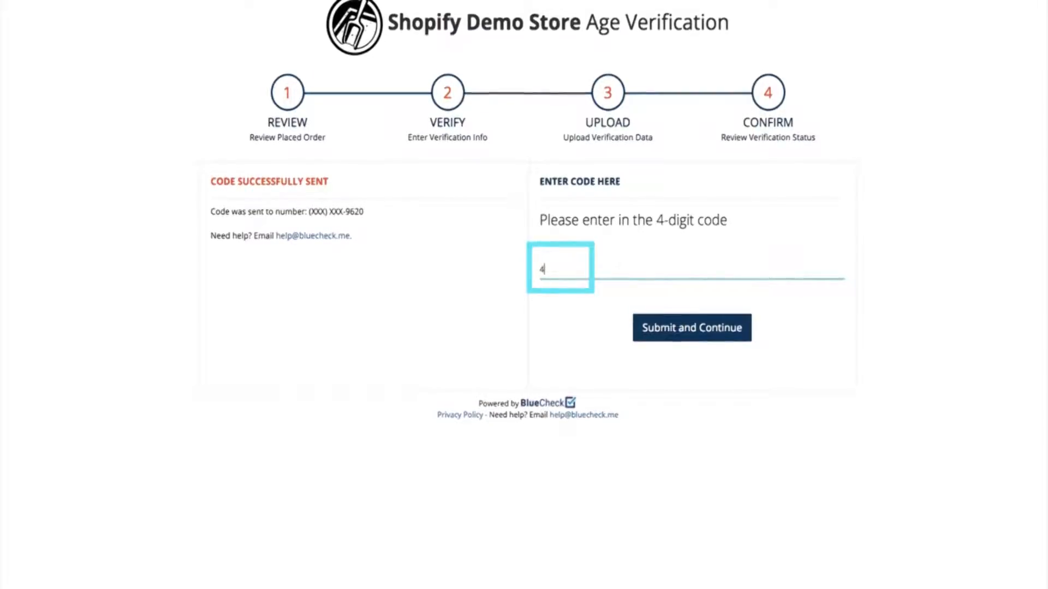
text(262)
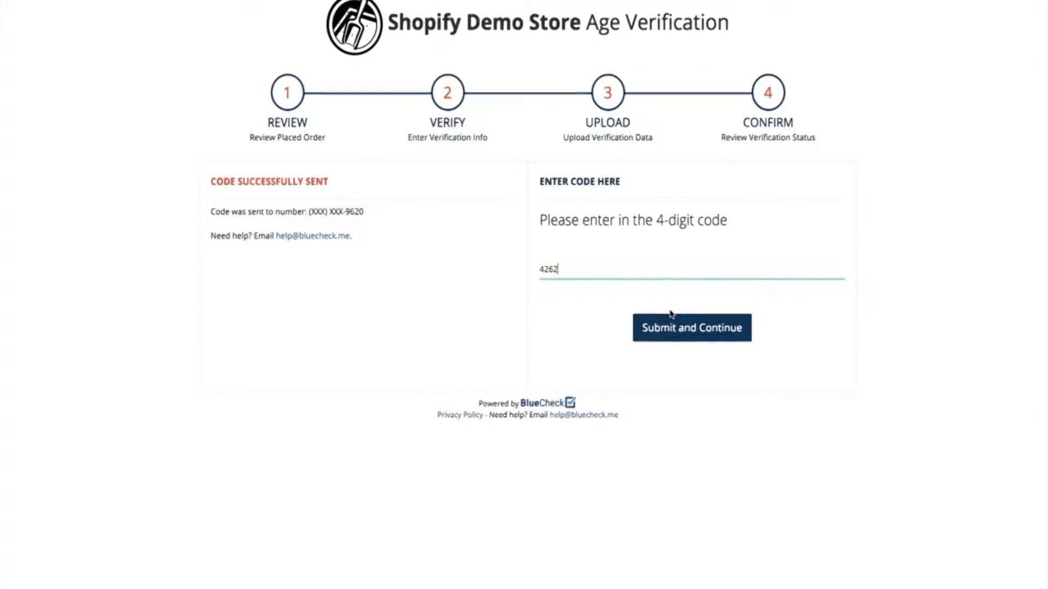
click(691, 327)
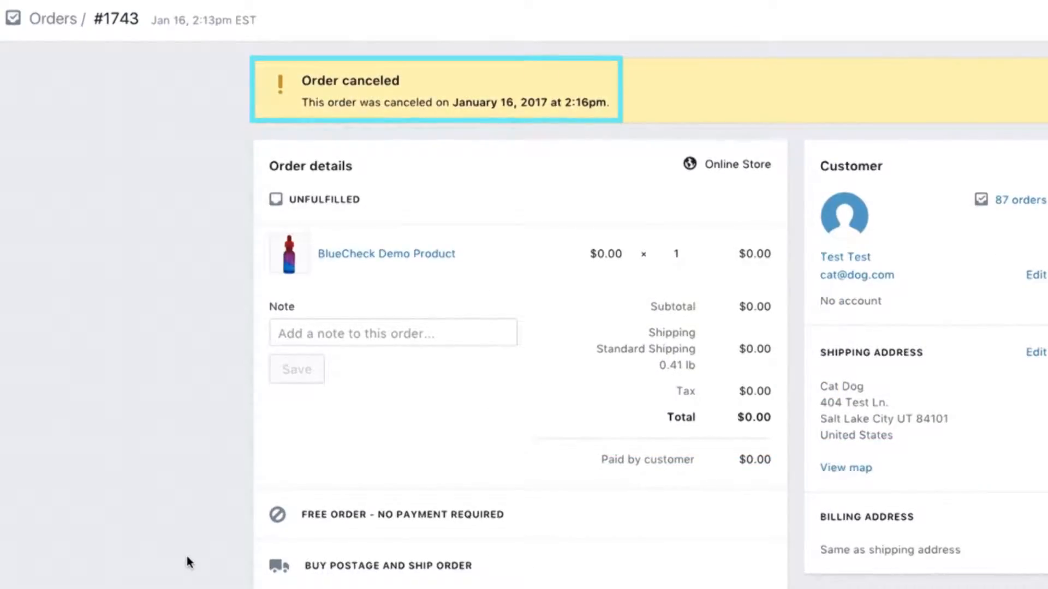
Scroll through the details of canceled order #1743 in Shopify admin
scroll(down, 3)
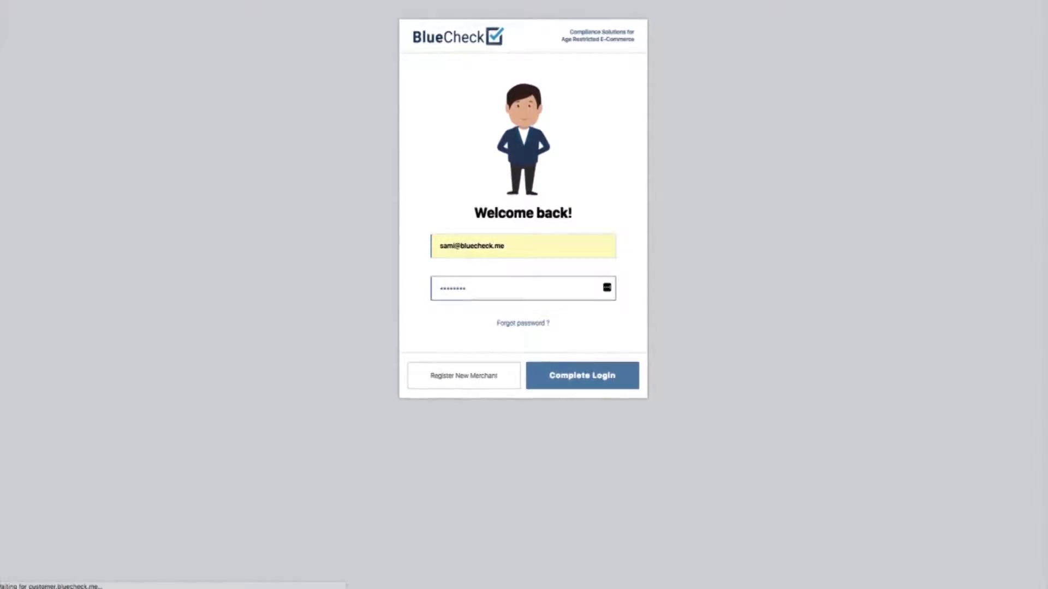
Log into the merchant portal and review the dashboard and the View All Orders table
click(581, 375)
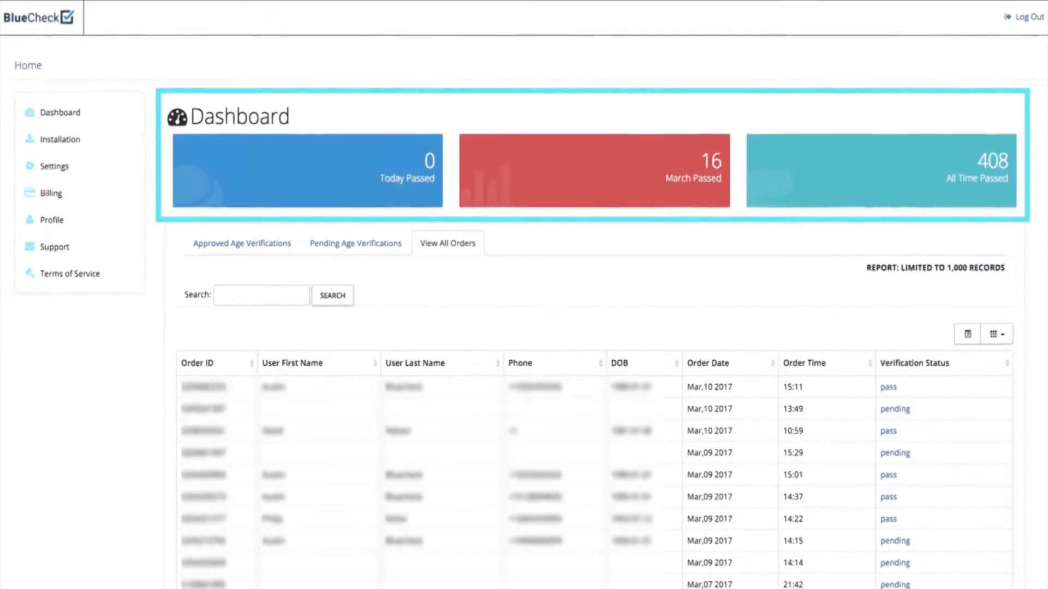
mouse_move(58, 139)
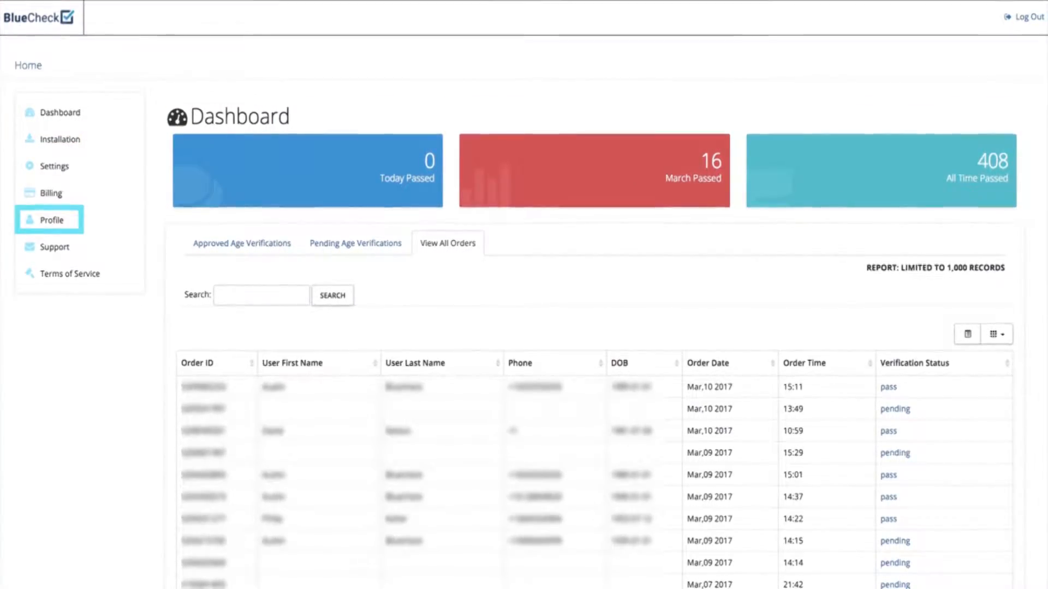
click(61, 111)
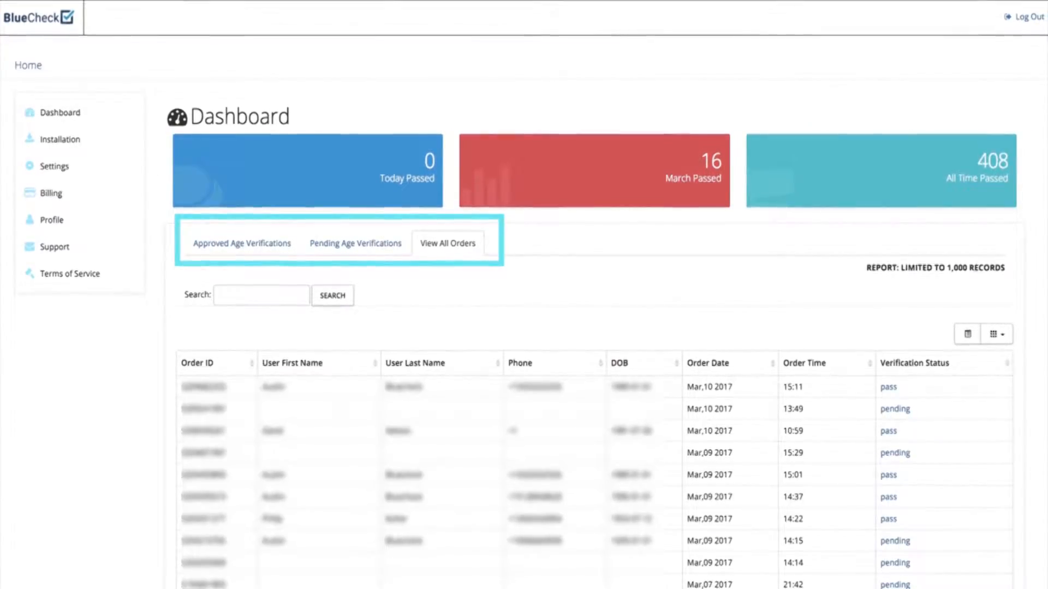
scroll(down, 3)
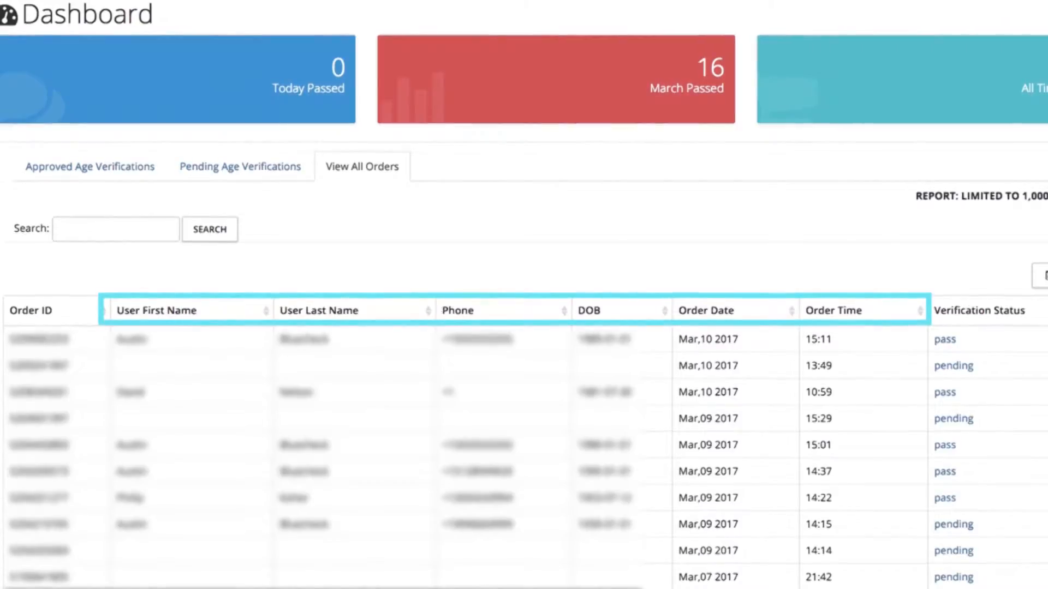
click(979, 310)
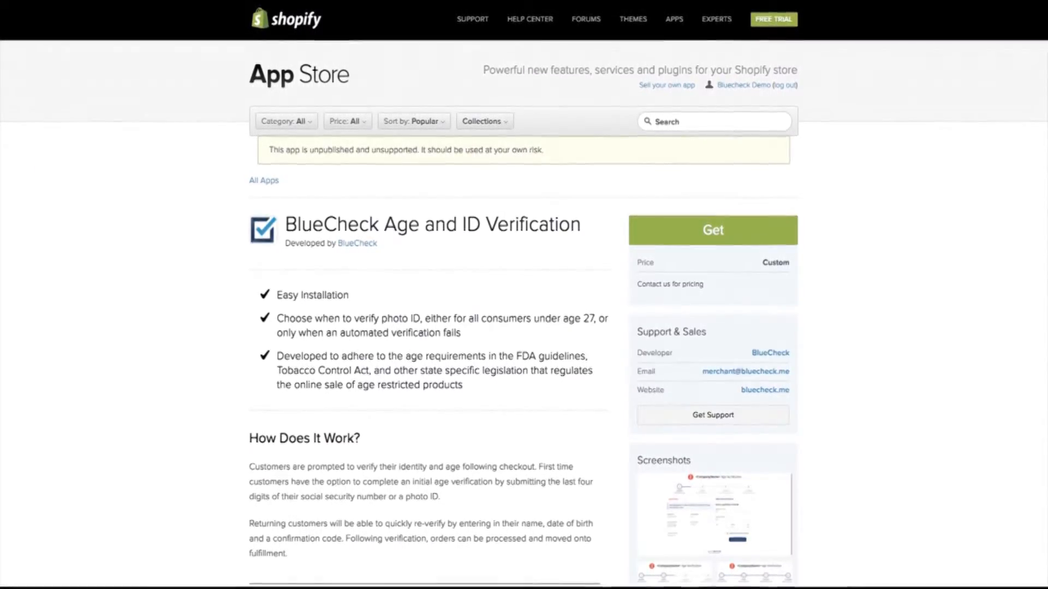
mouse_move(734, 234)
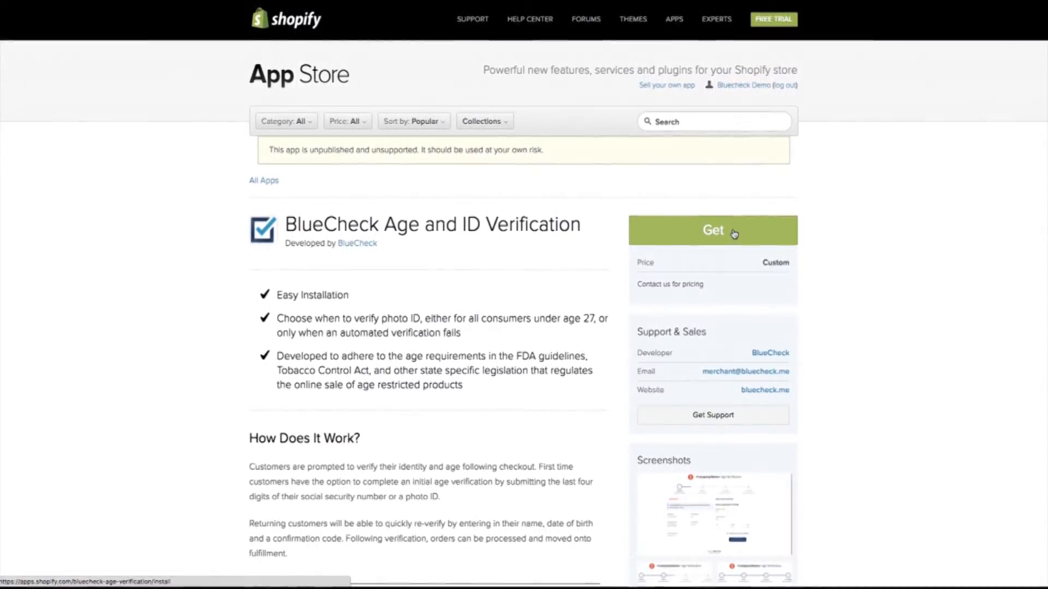
Install BlueCheck Age and ID Verification, paste the BlueCheck token, and save
click(712, 230)
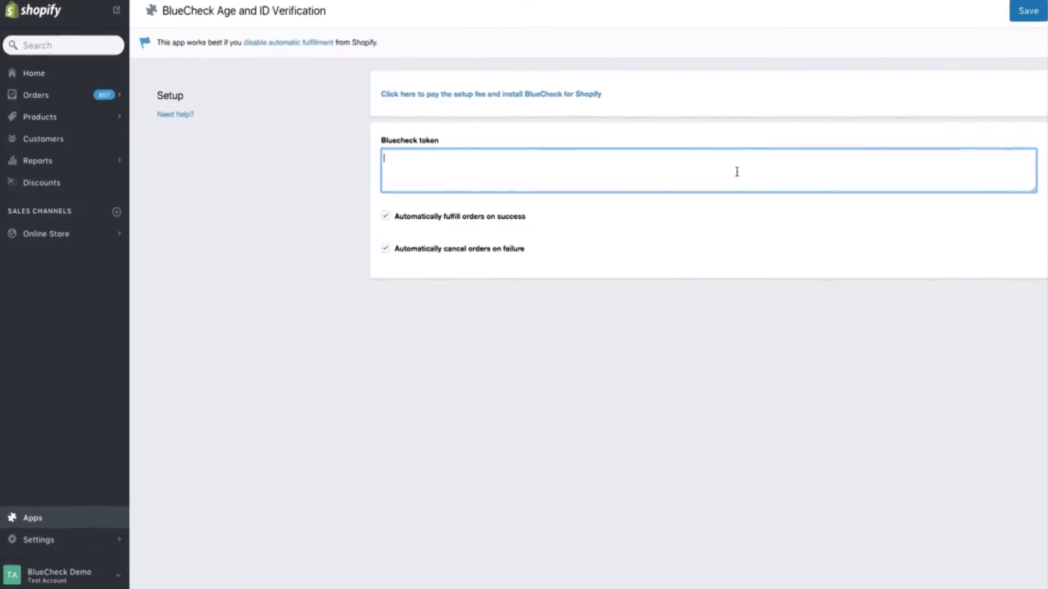
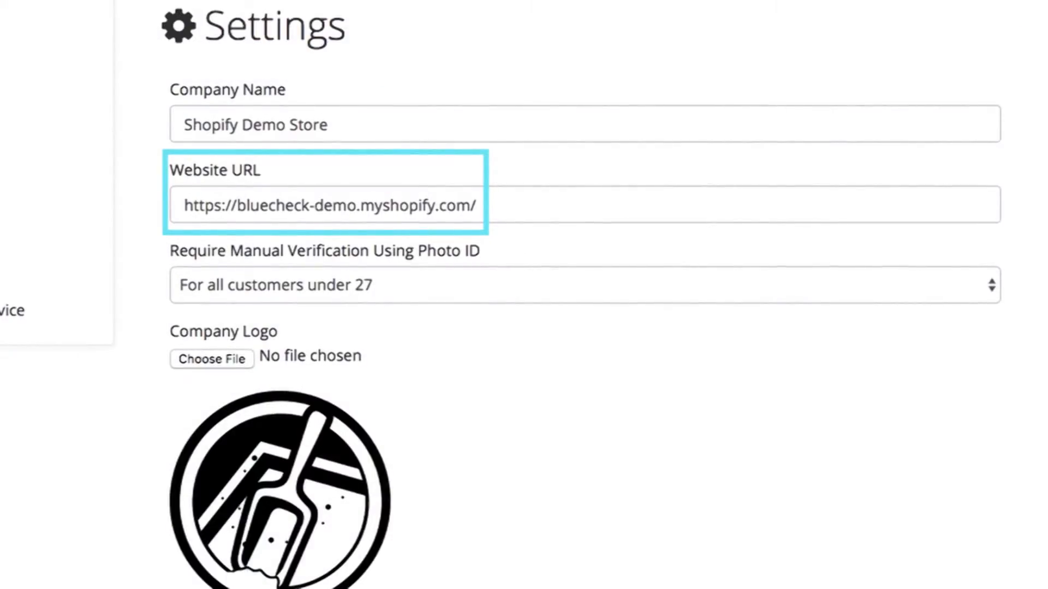
click(26, 518)
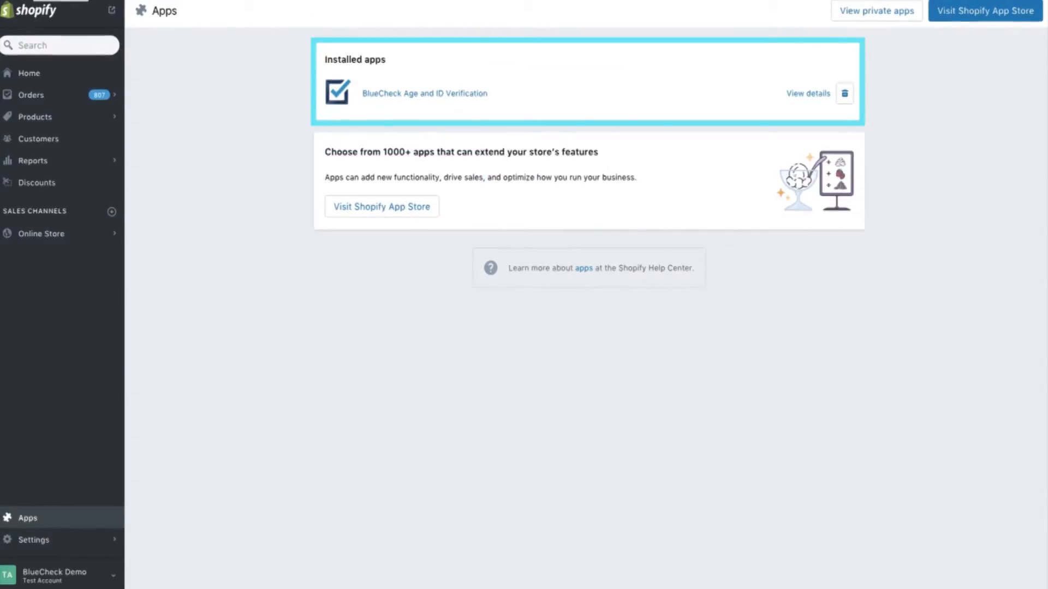